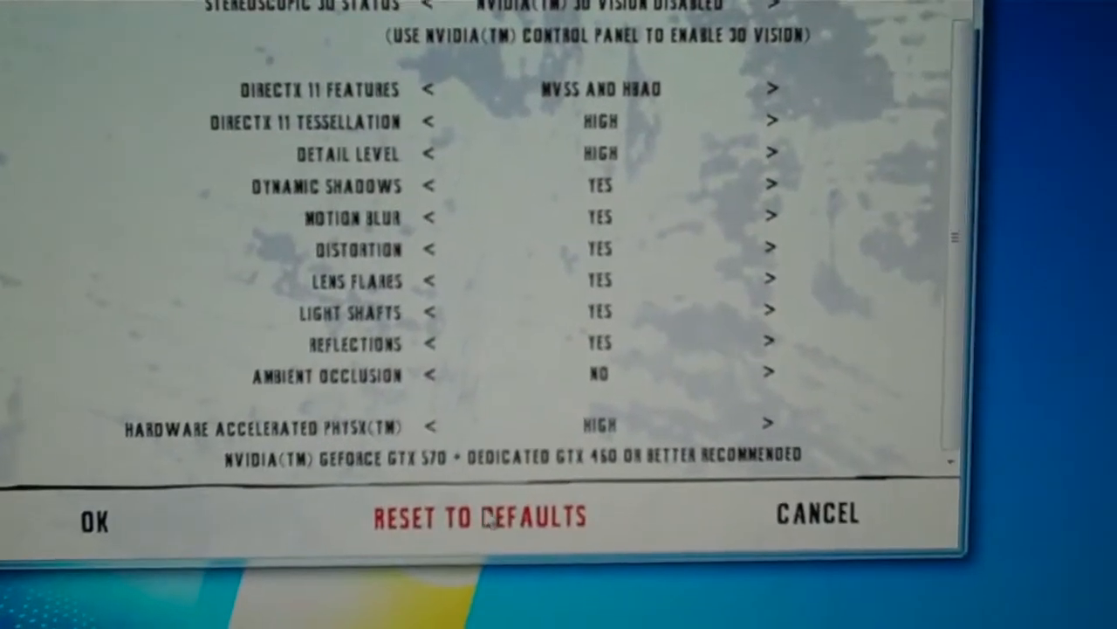
Reset the launcher's graphics settings to defaults, confirm the popup, and accept with OK
left_click(479, 517)
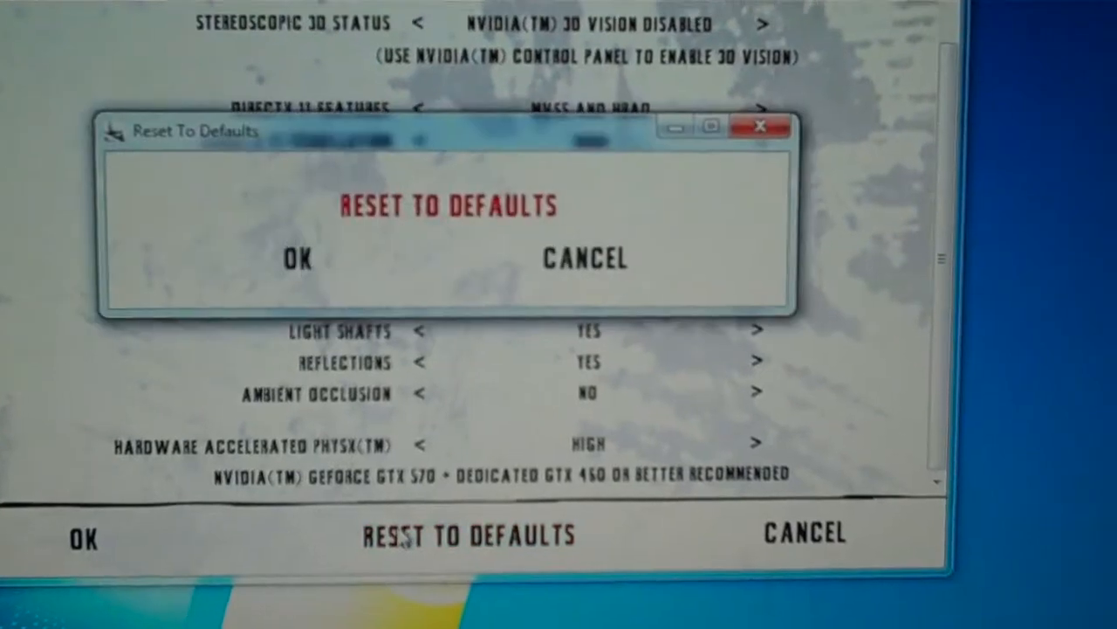
left_click(297, 258)
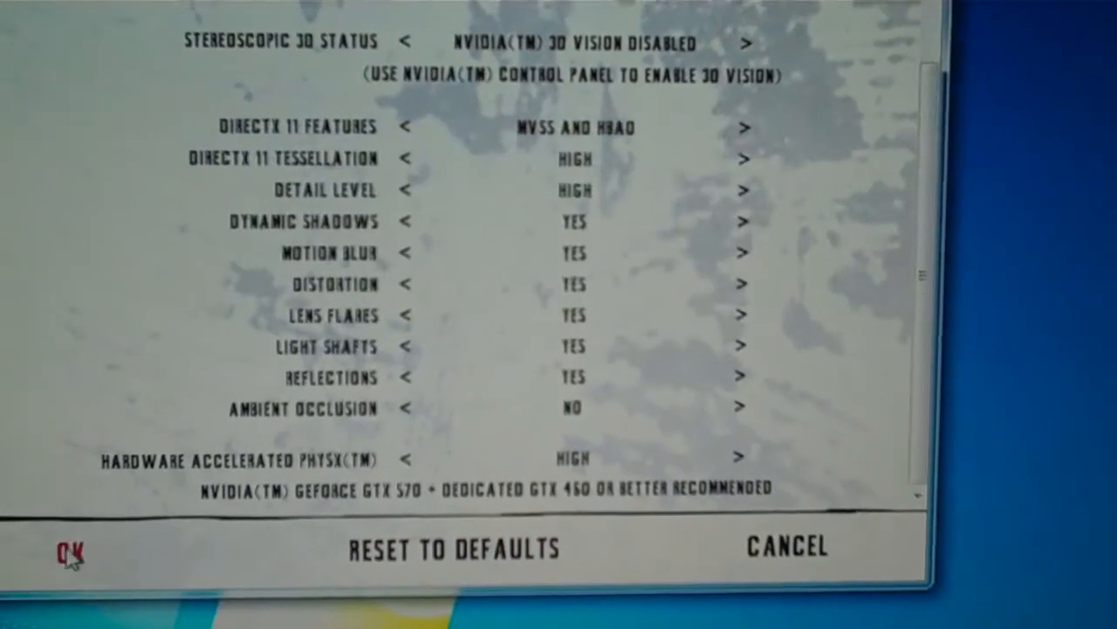
left_click(62, 572)
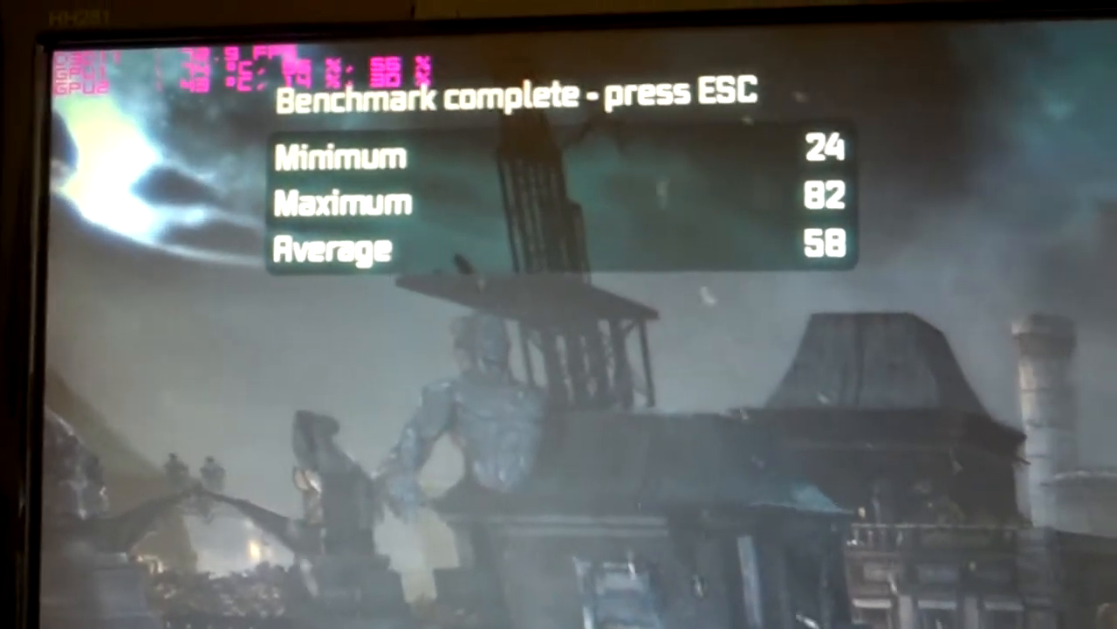
Dismiss the benchmark results summary with Escape to return to the city scene
key("Escape")
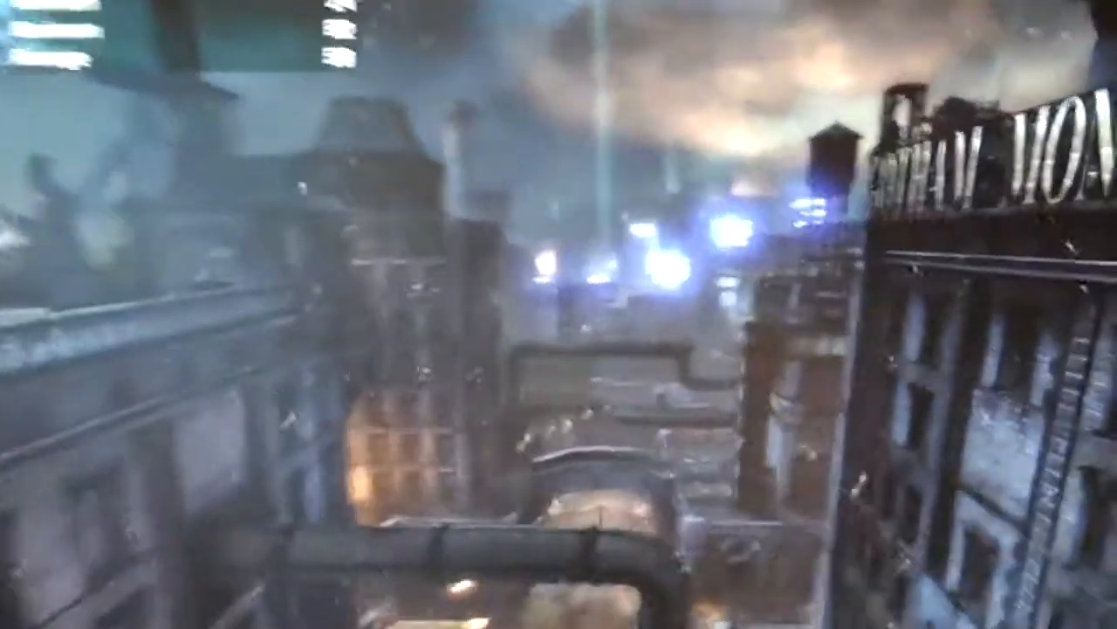